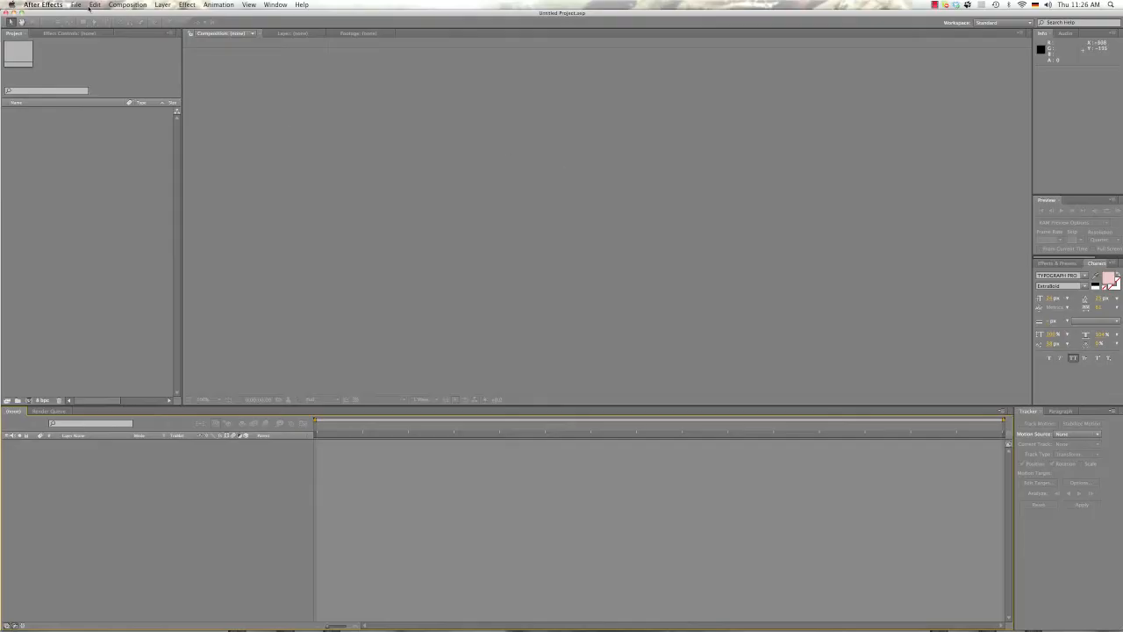
Bring up the File menu to load the saved rooftop project
left_click(77, 5)
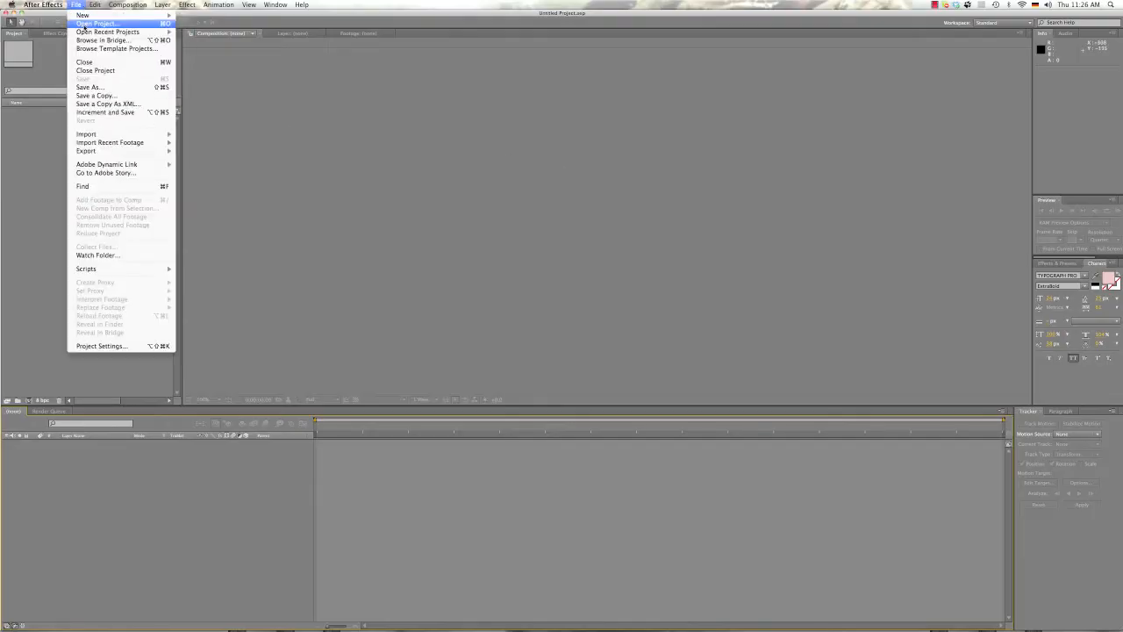
mouse_move(107, 32)
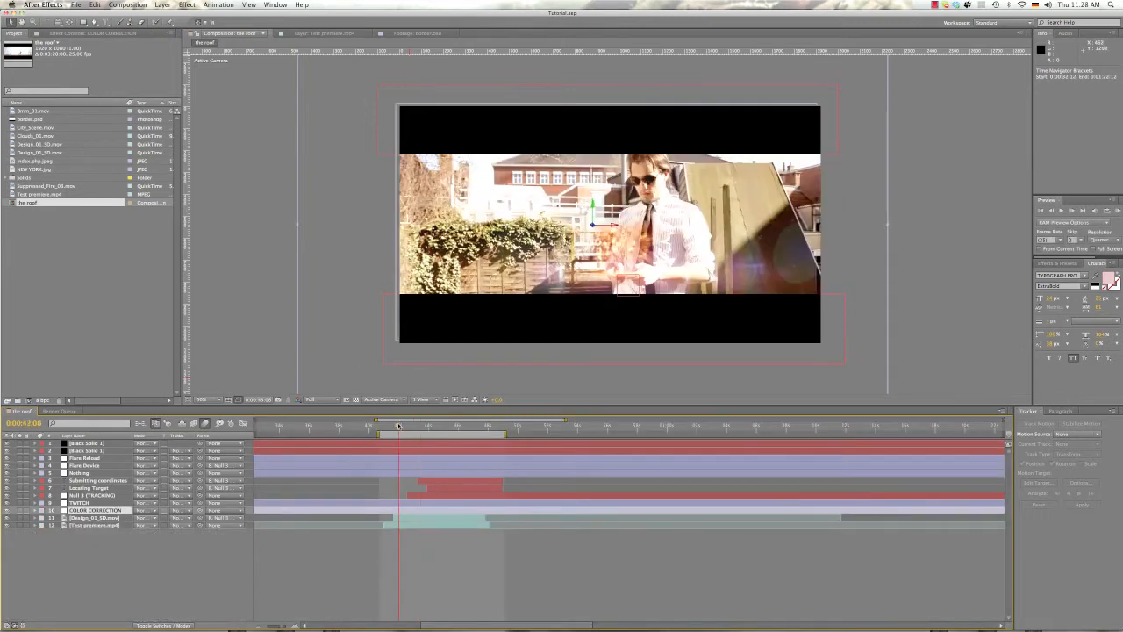
Drop the composition to a lower preview resolution and play the shot with Spacebar
left_click(319, 400)
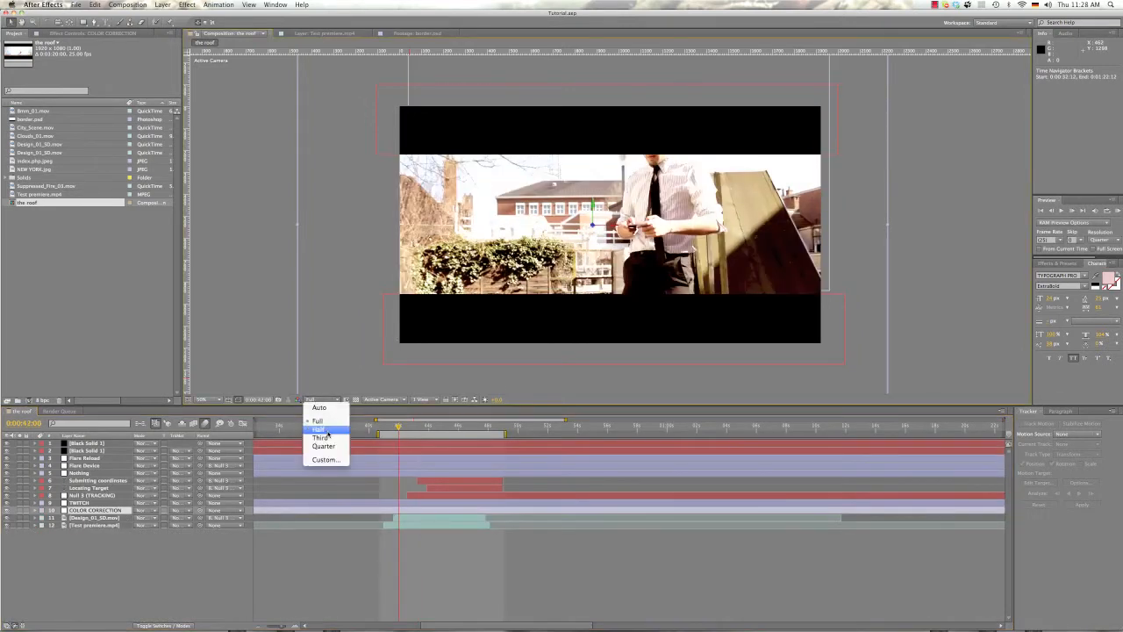
left_click(317, 430)
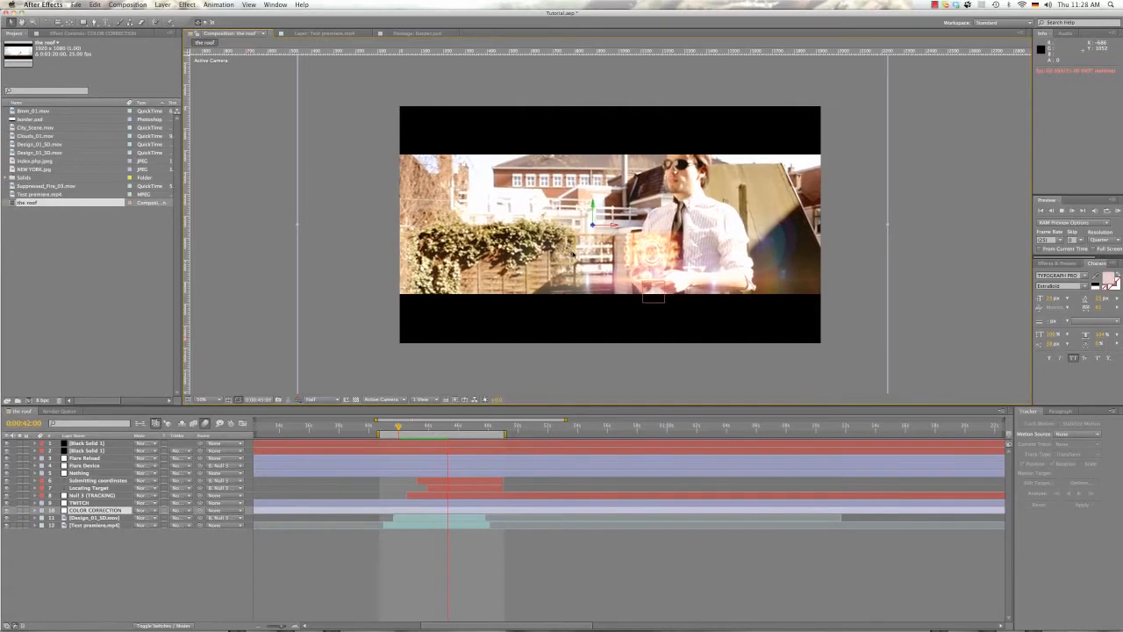
key("Space")
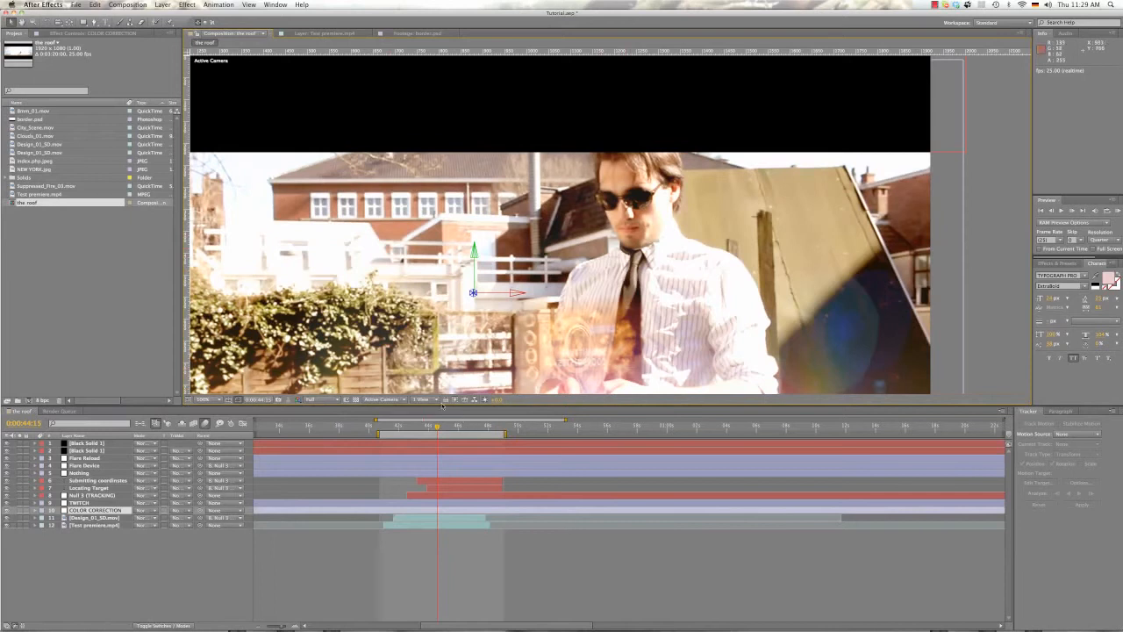
left_click(450, 428)
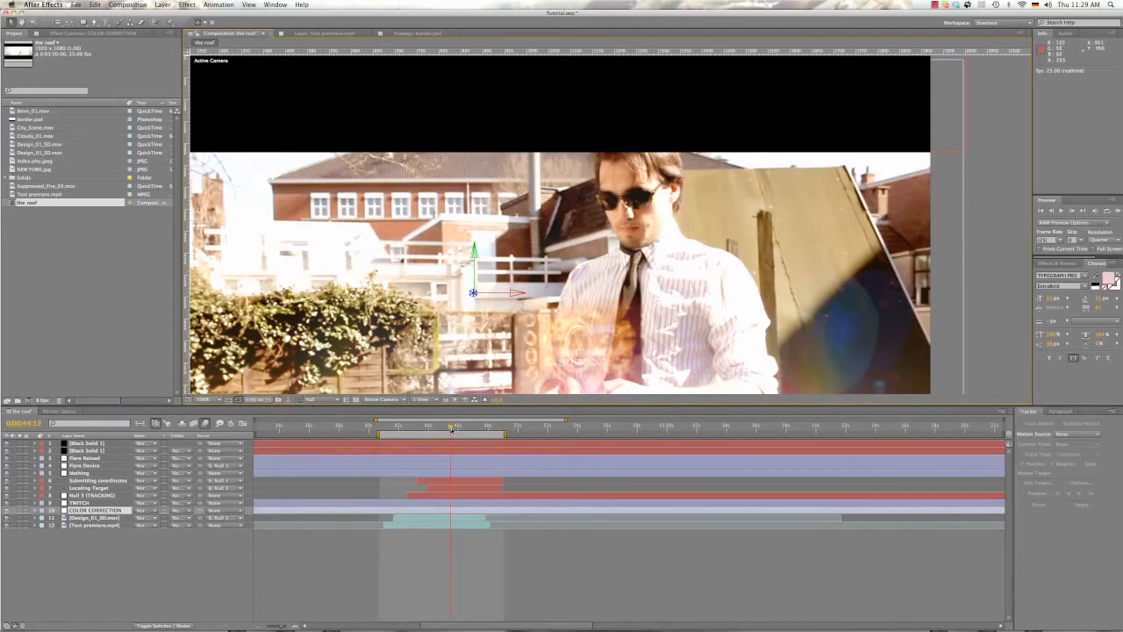
left_click(458, 430)
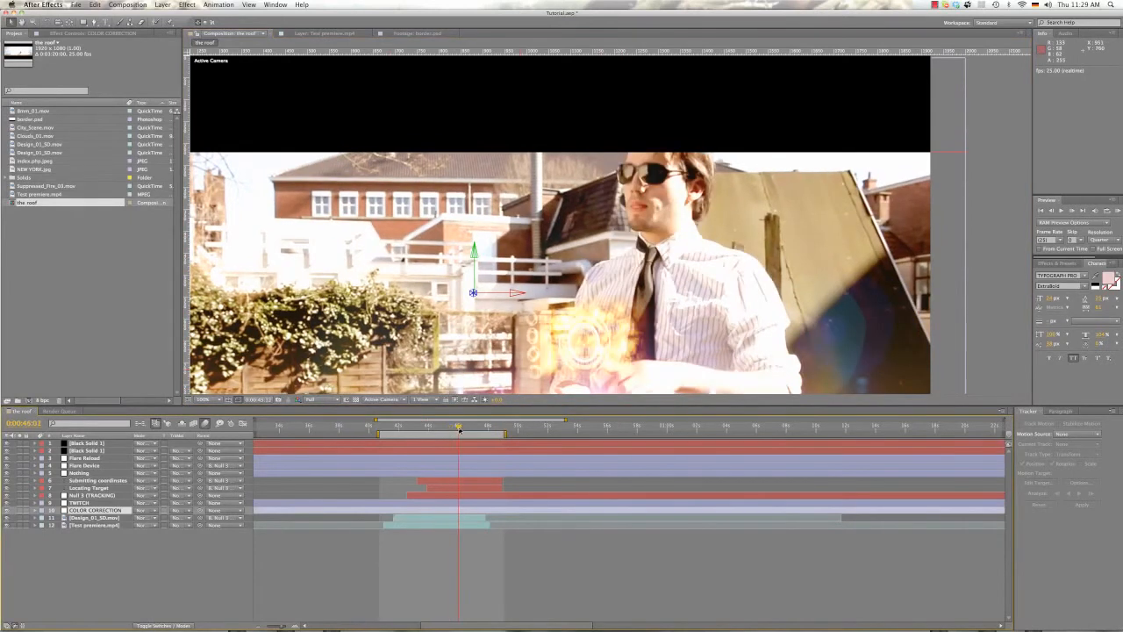
left_click(449, 427)
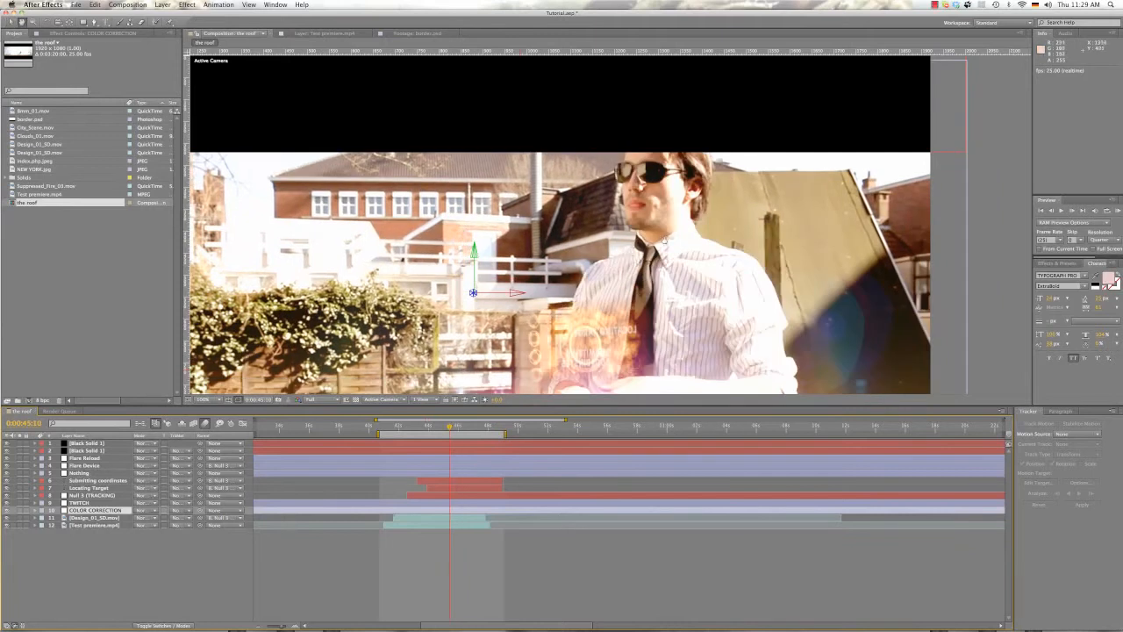
mouse_move(530, 330)
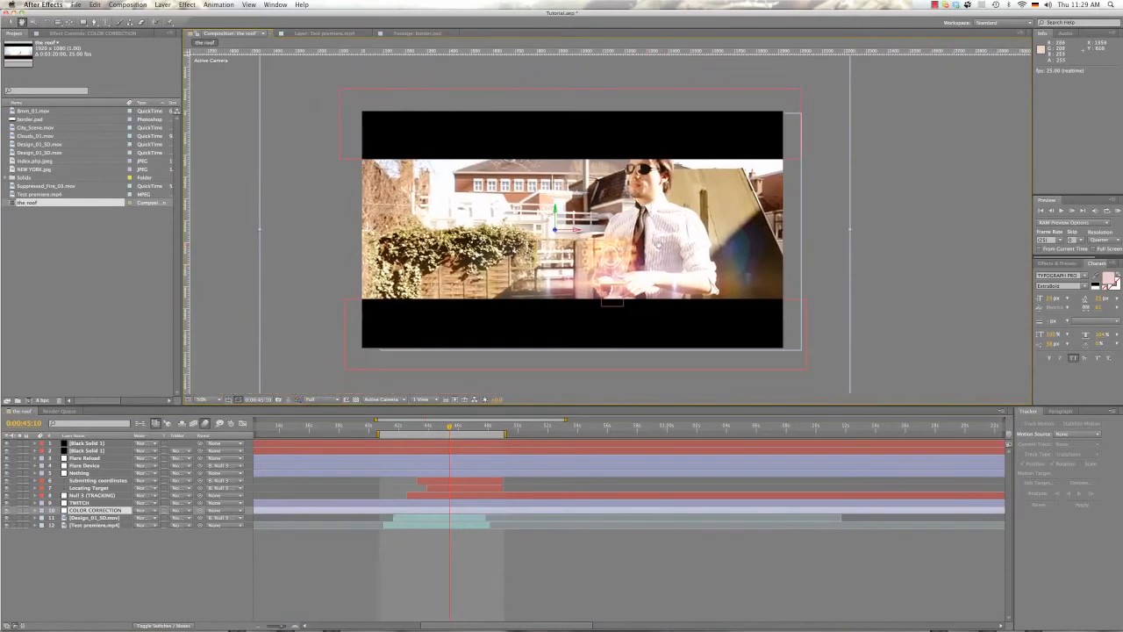
Hide flares and grading, then load the device footage layer for phone tracking
left_click(412, 426)
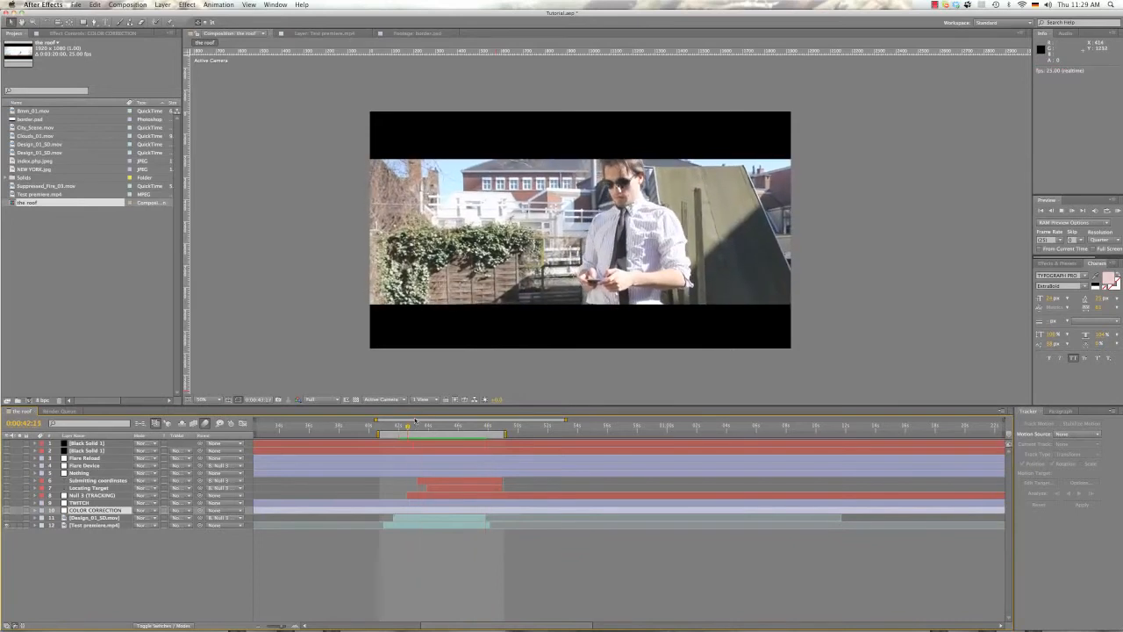
left_click(95, 525)
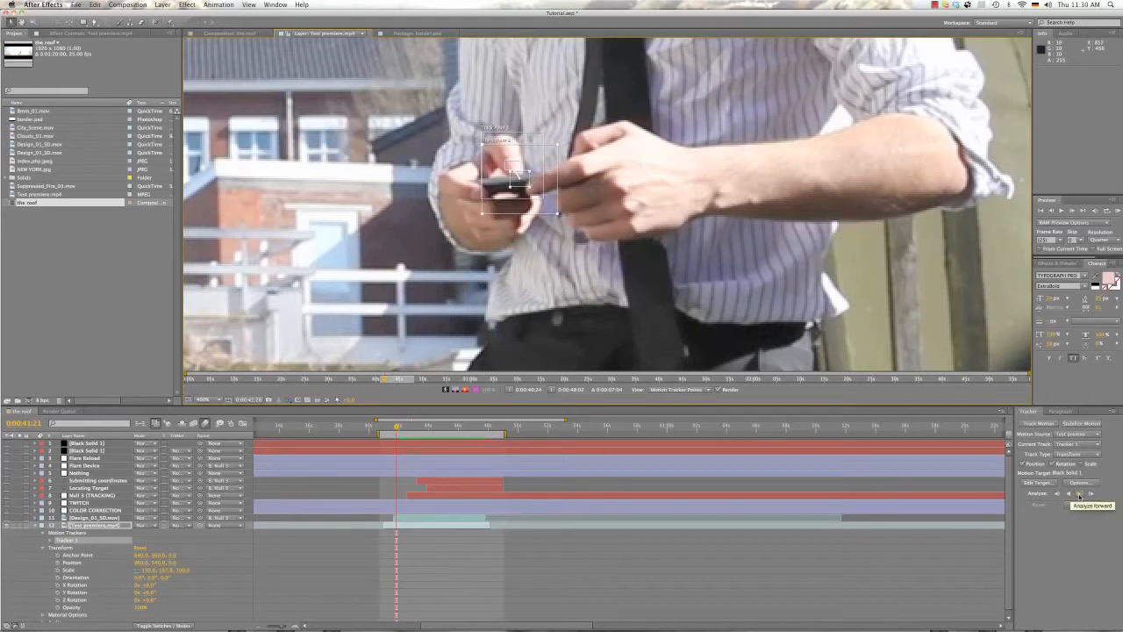
Analyze Forward so the track point follows the phone across the footage
left_click(1092, 505)
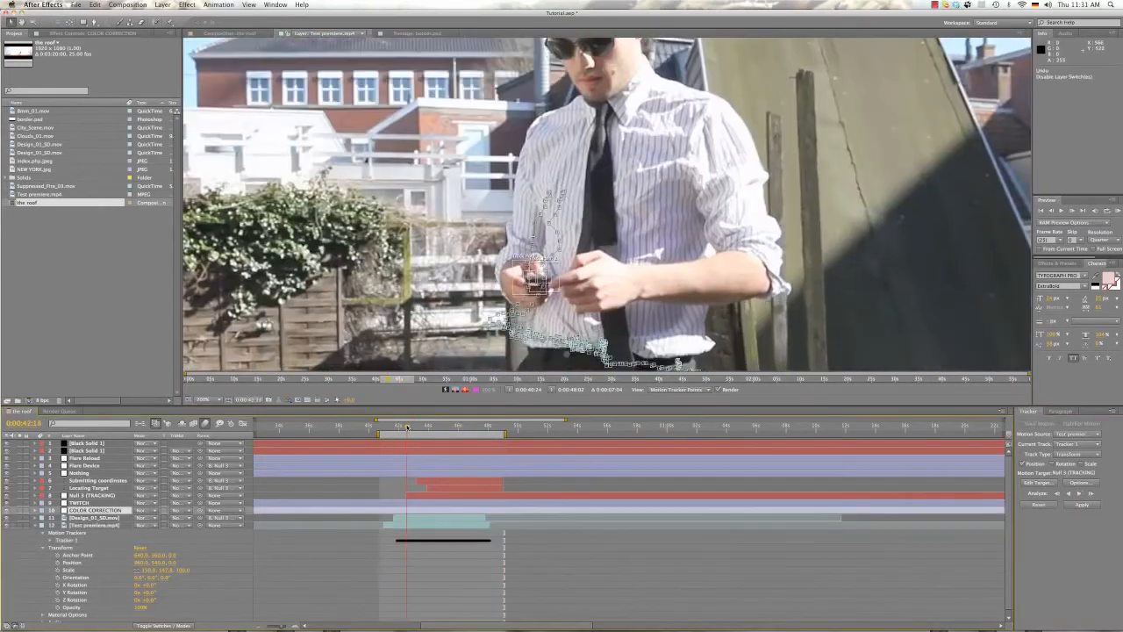
left_click(407, 427)
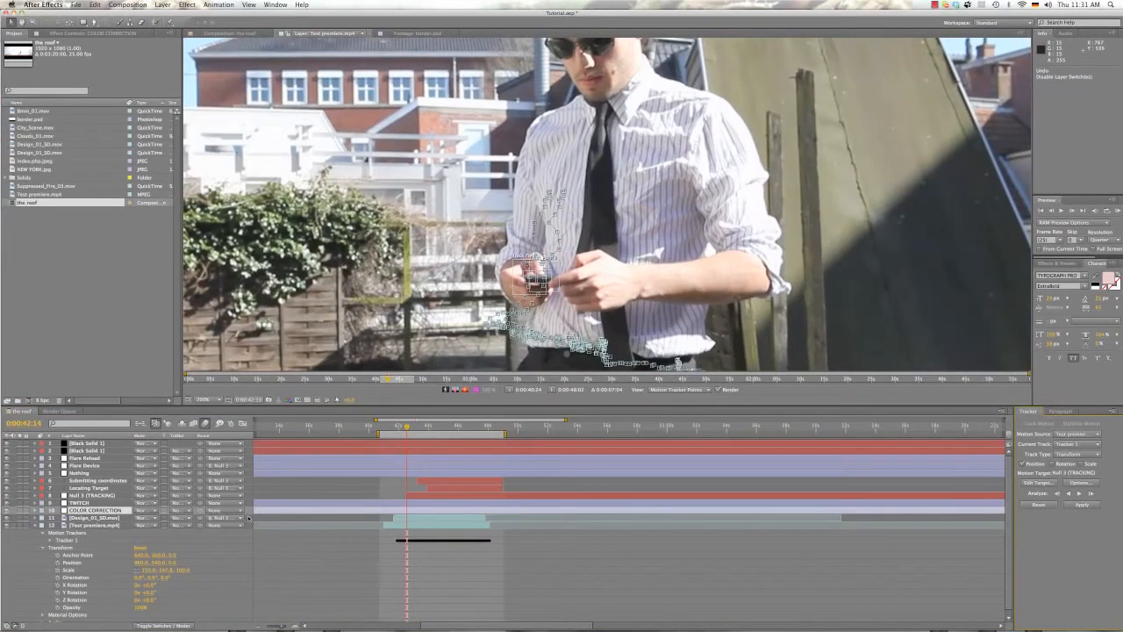
left_click(161, 3)
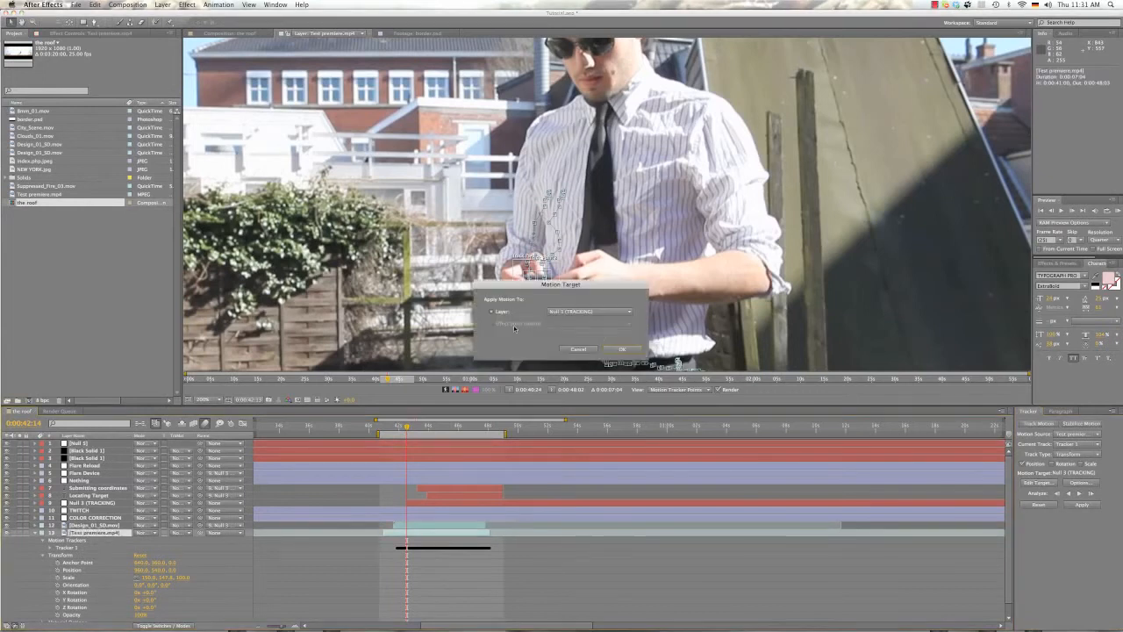
Set Null 2 [TRACKING] as the motion target and apply the track in X and Y
left_click(590, 312)
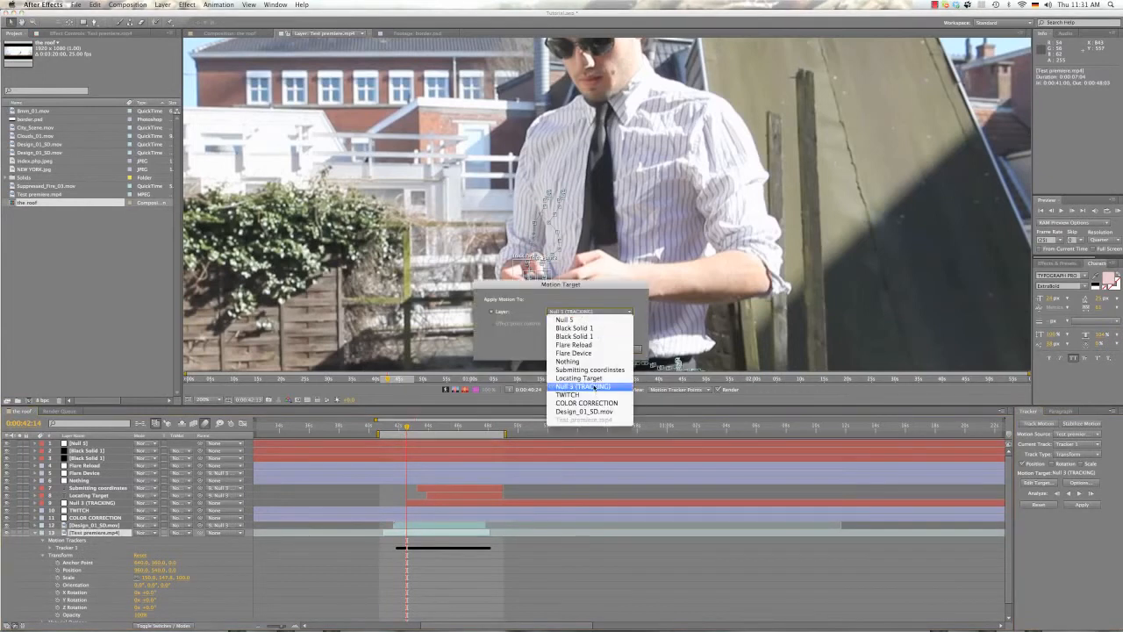
left_click(587, 386)
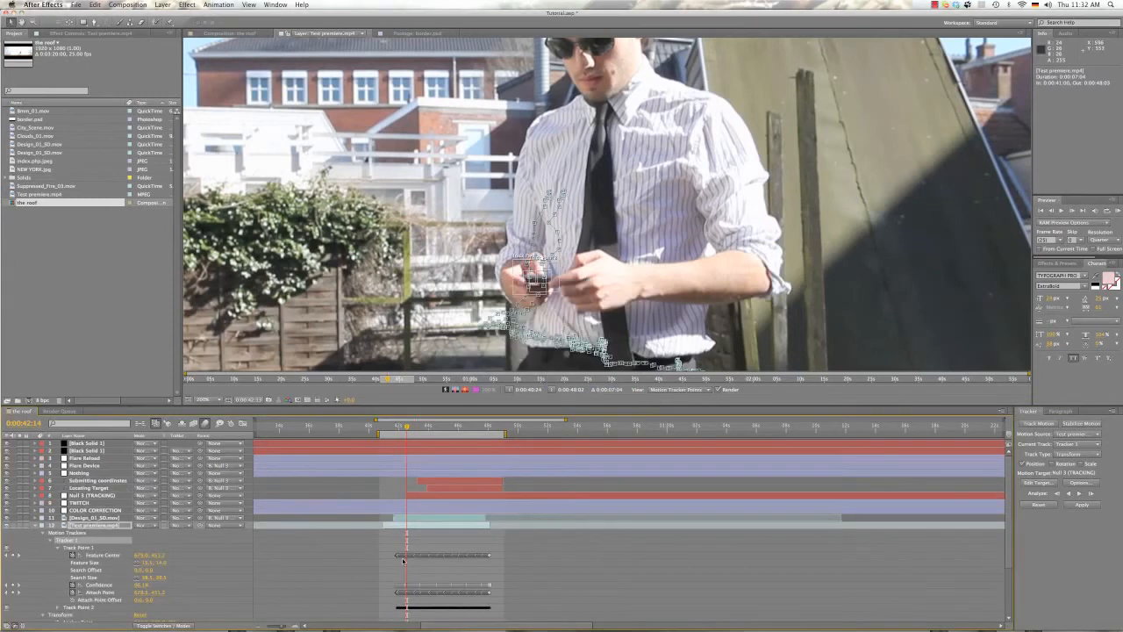
left_click(88, 495)
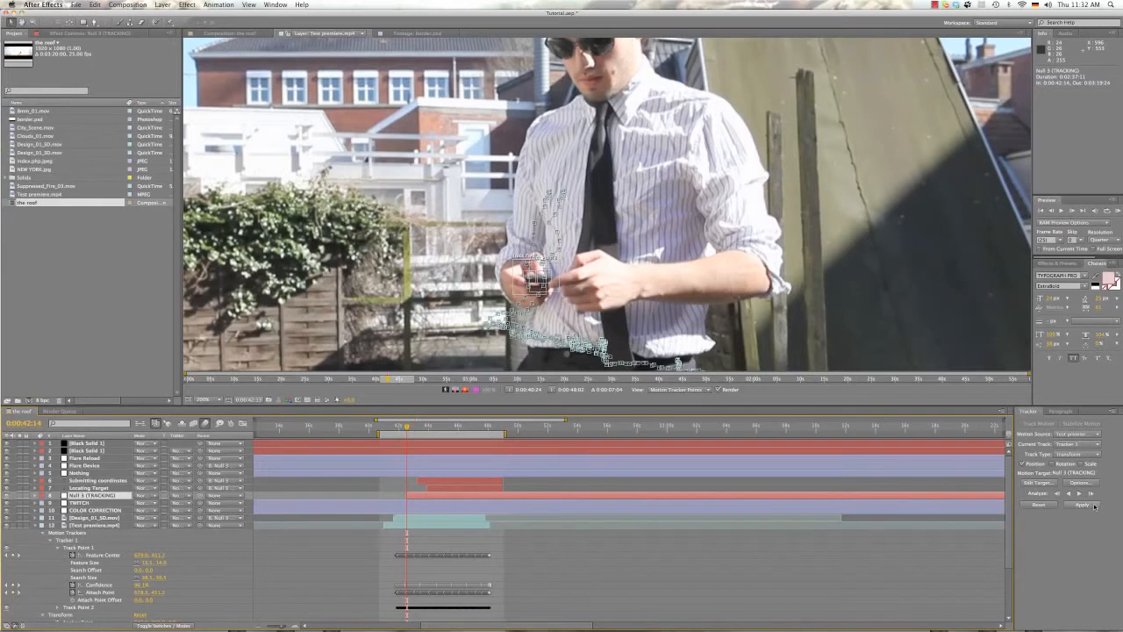
left_click(1081, 505)
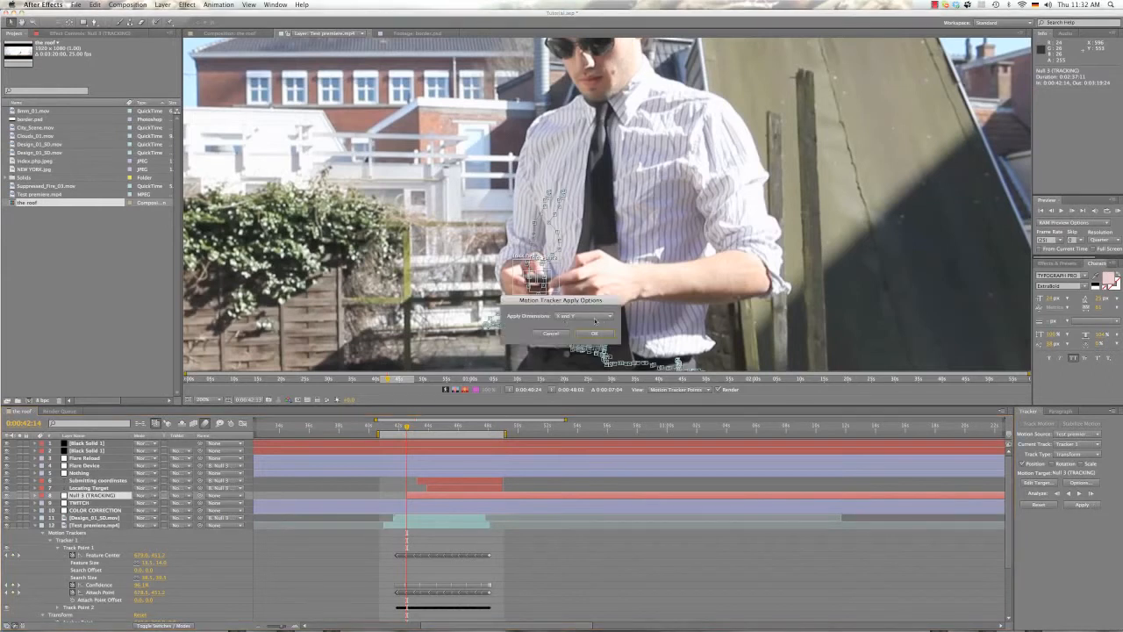
left_click(593, 333)
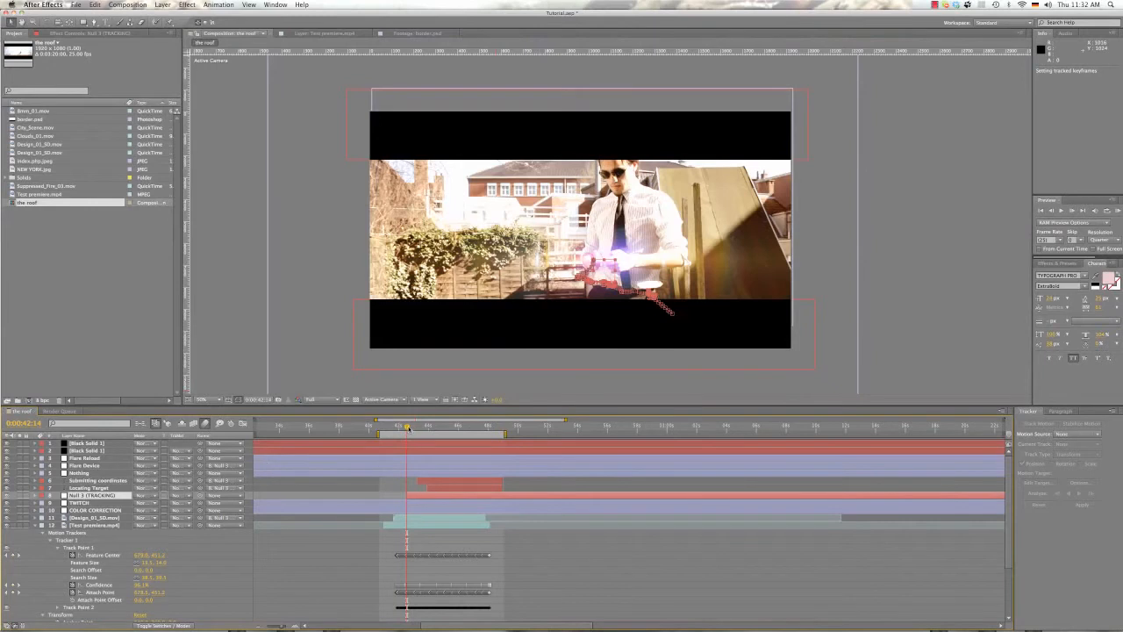
left_click(432, 430)
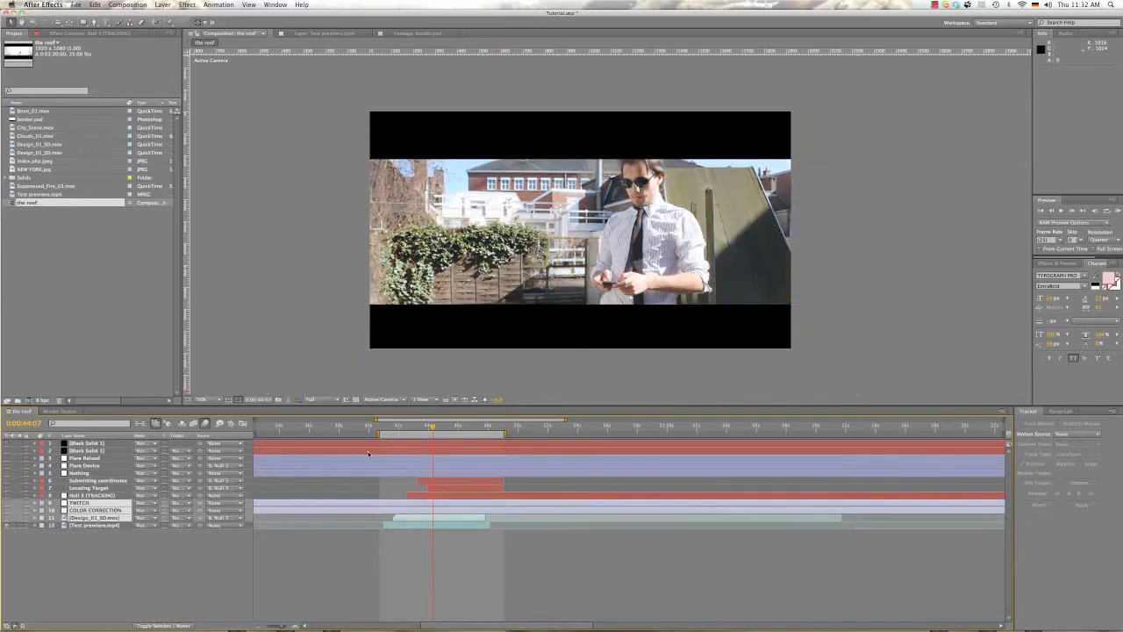
Step to a later frame and start a new text layer with its colour picker shown
left_click(396, 427)
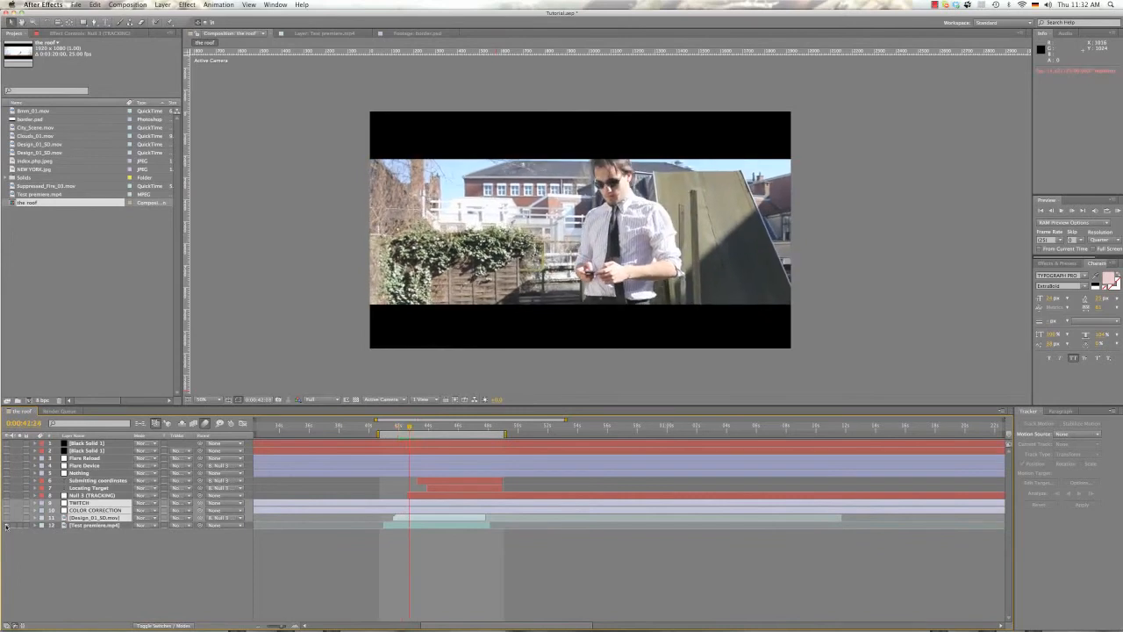
left_click(96, 495)
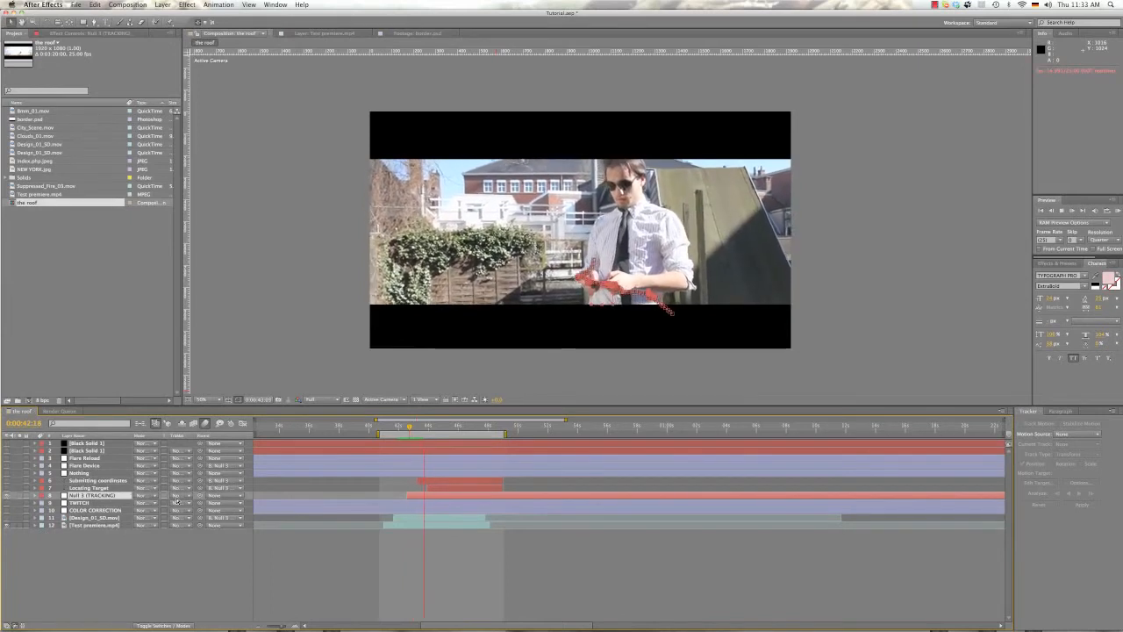
left_click(428, 427)
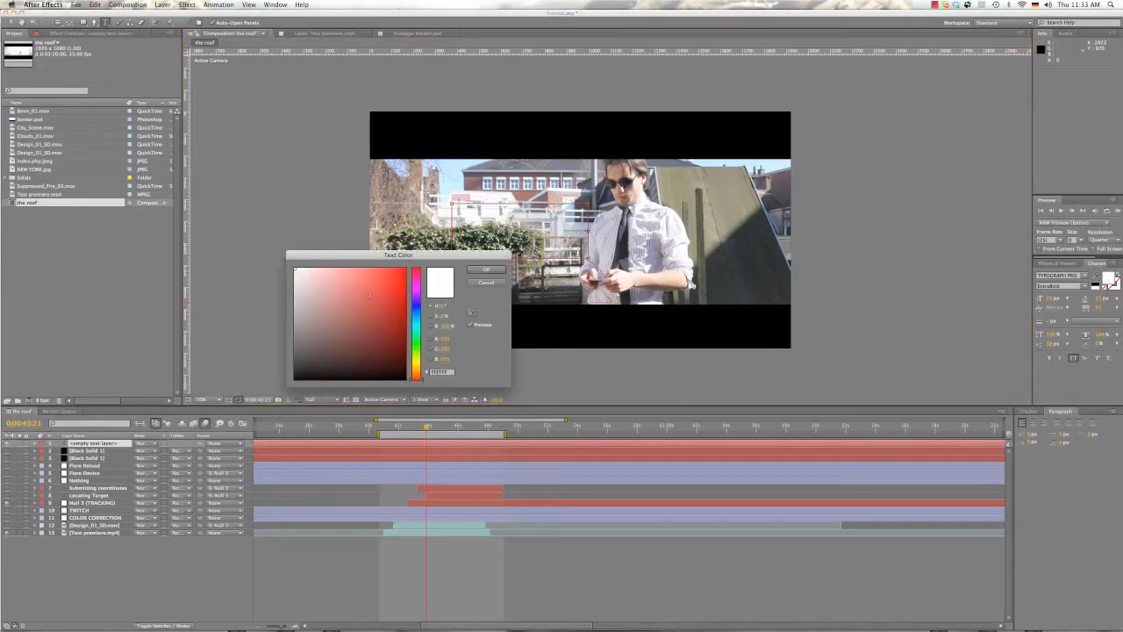
Confirm the dark text colour for the DUDE lettering
left_click(486, 268)
type("DUDE")
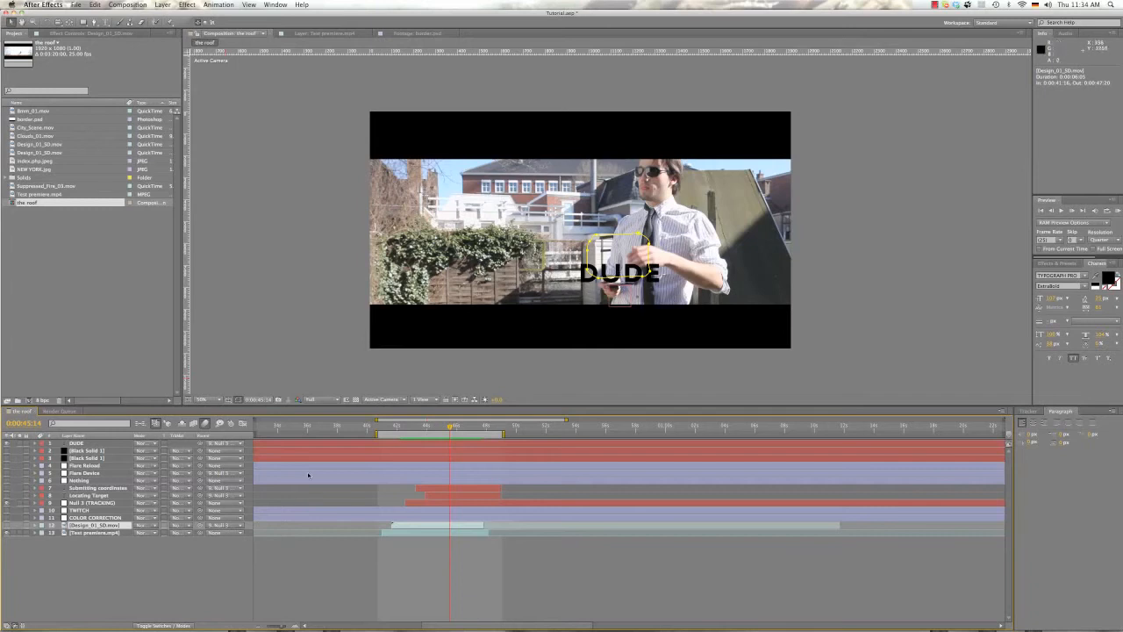
Expose the tracking null's properties and verify DUDE rides the hands across frames
left_click(35, 492)
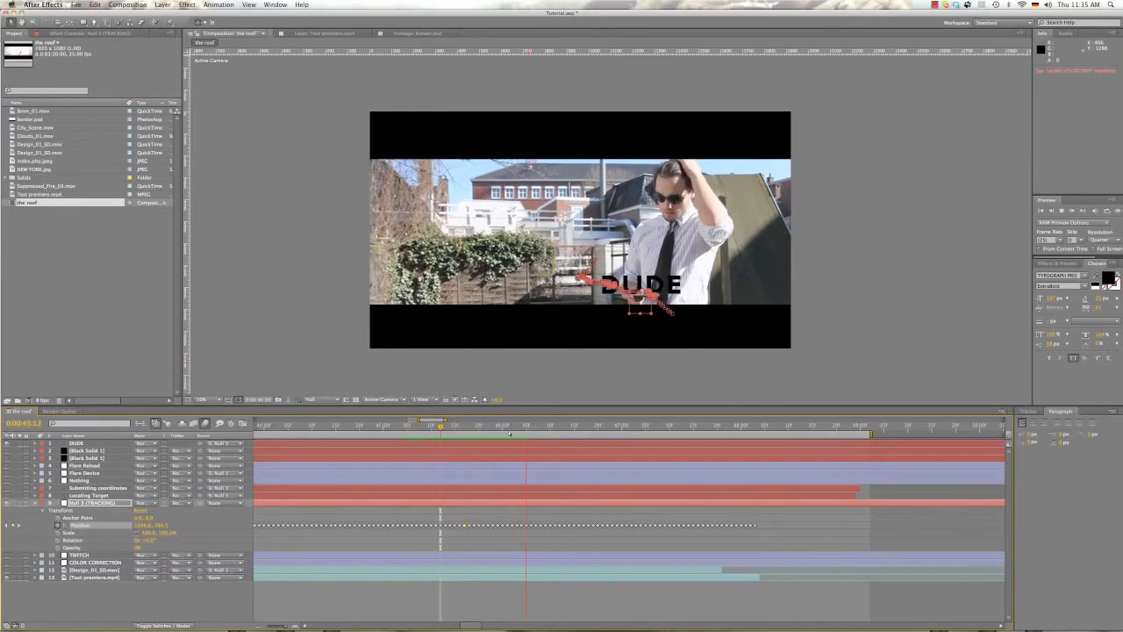
left_click(588, 425)
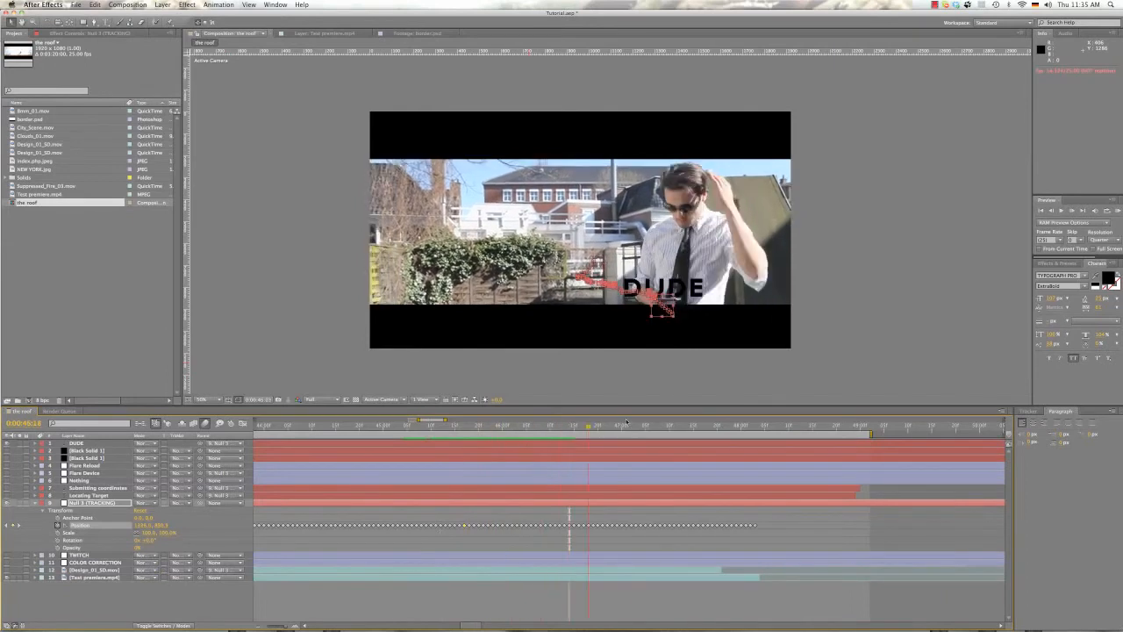
left_click(512, 426)
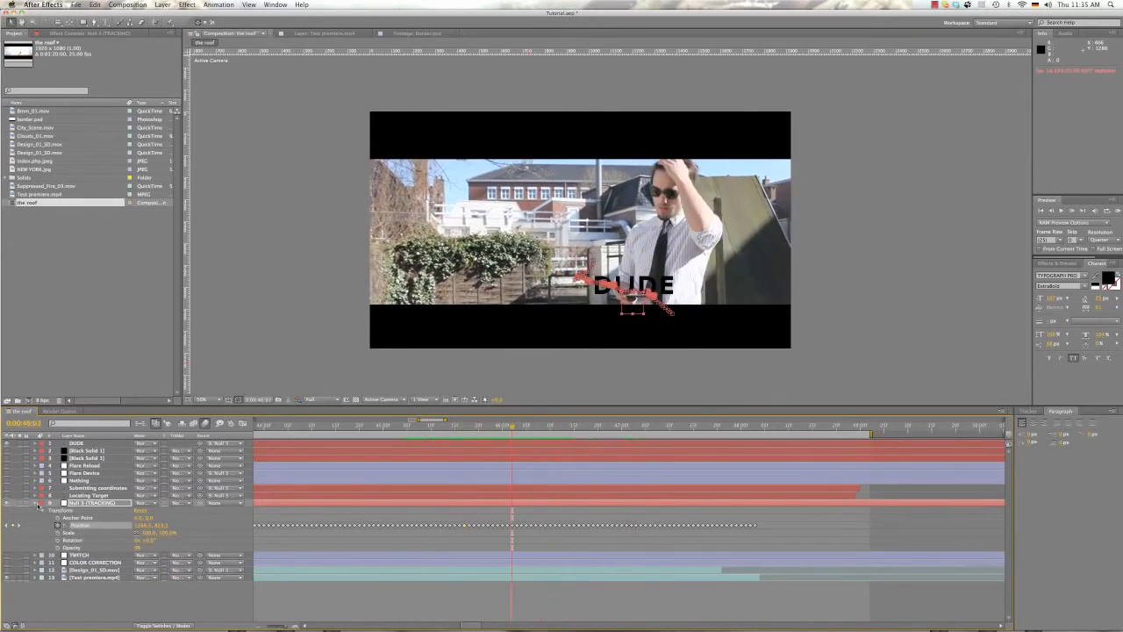
left_click(28, 502)
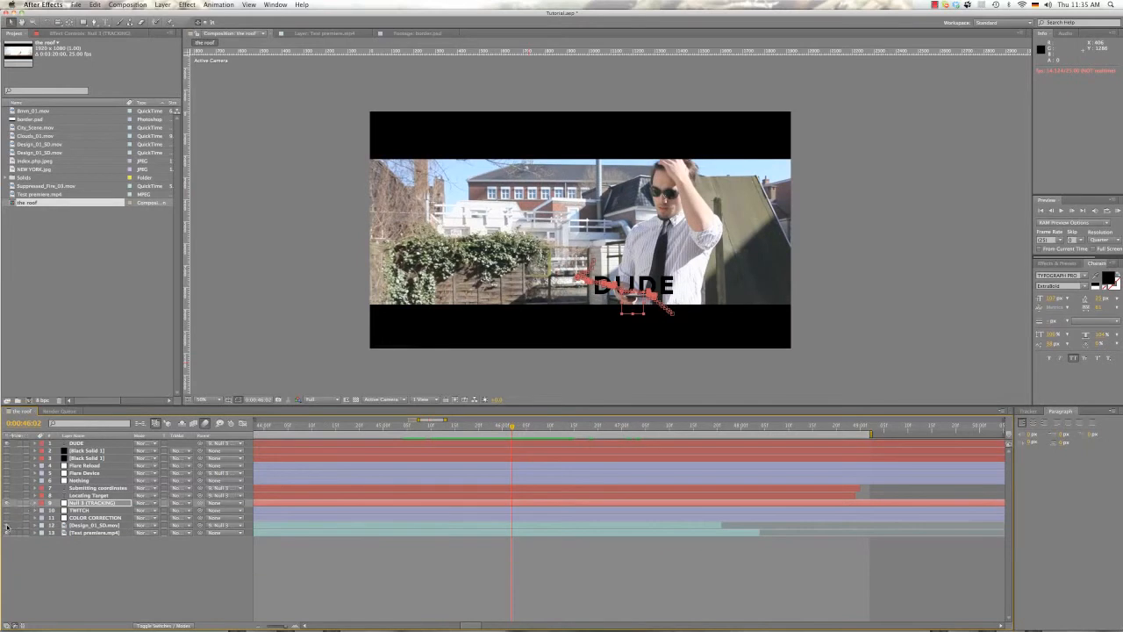
left_click(79, 442)
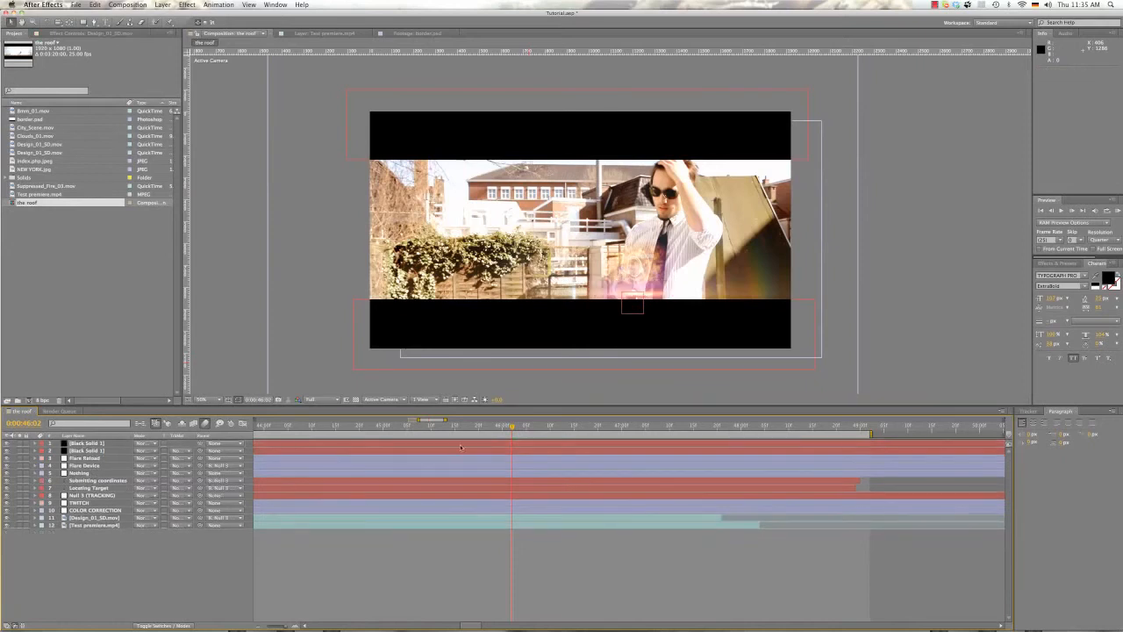
Re-enable flares and grading at a lower preview resolution and scrub the result
left_click(460, 427)
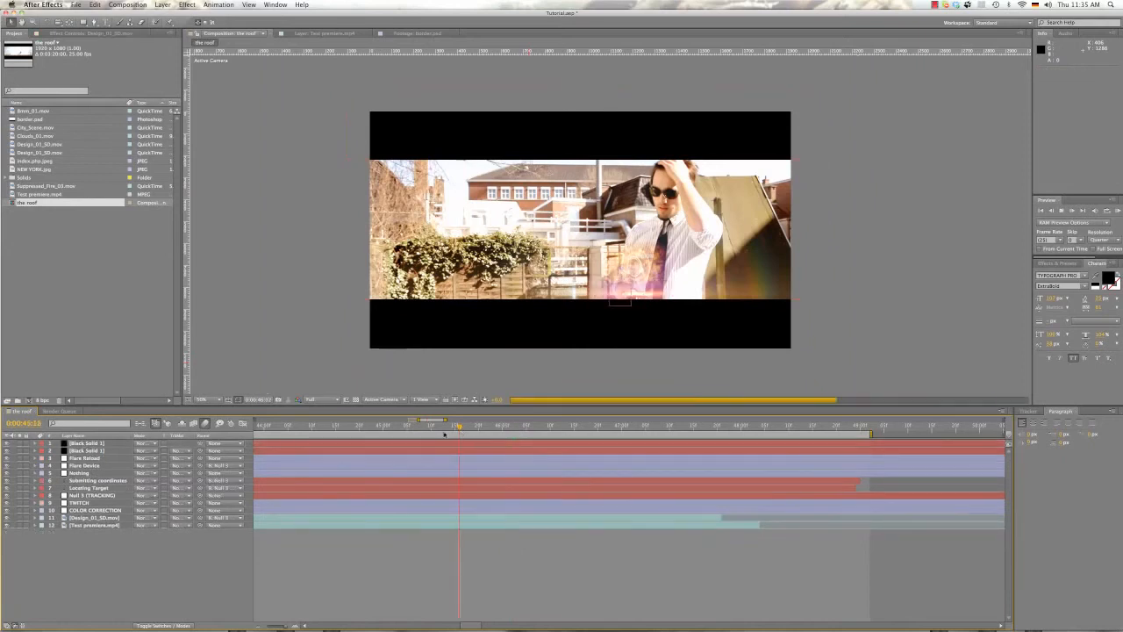
left_click(322, 400)
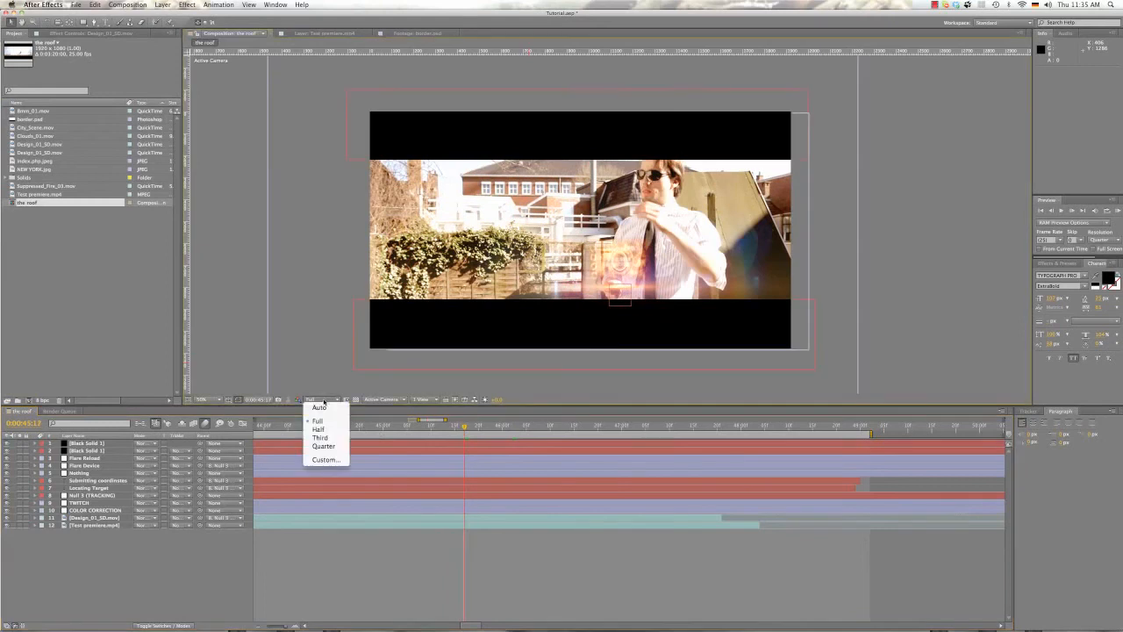
left_click(320, 437)
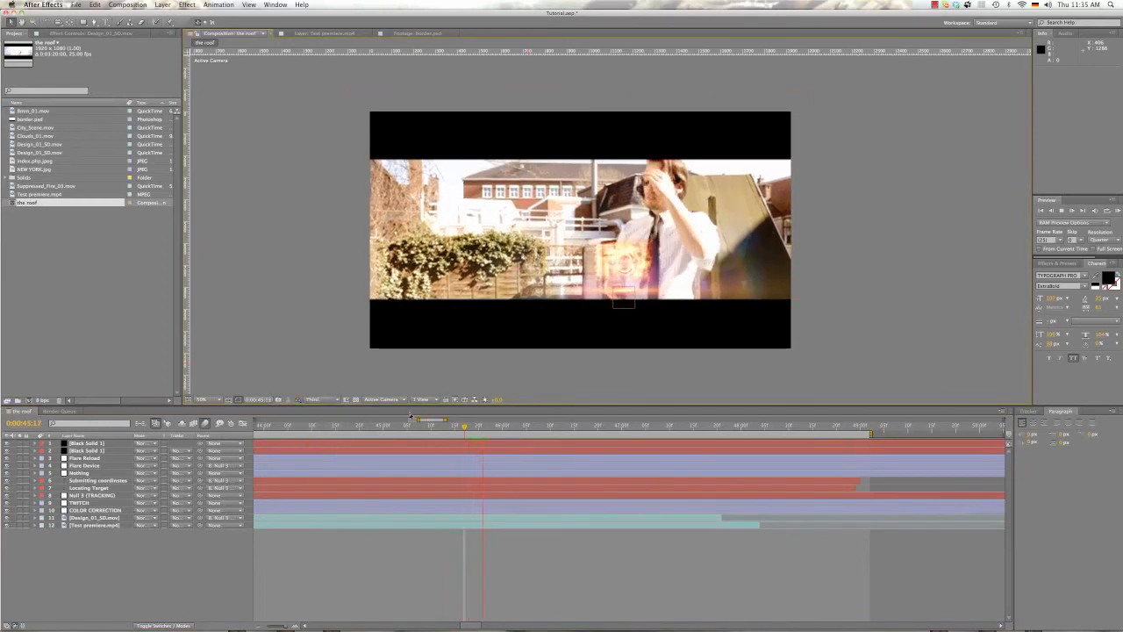
left_click(520, 427)
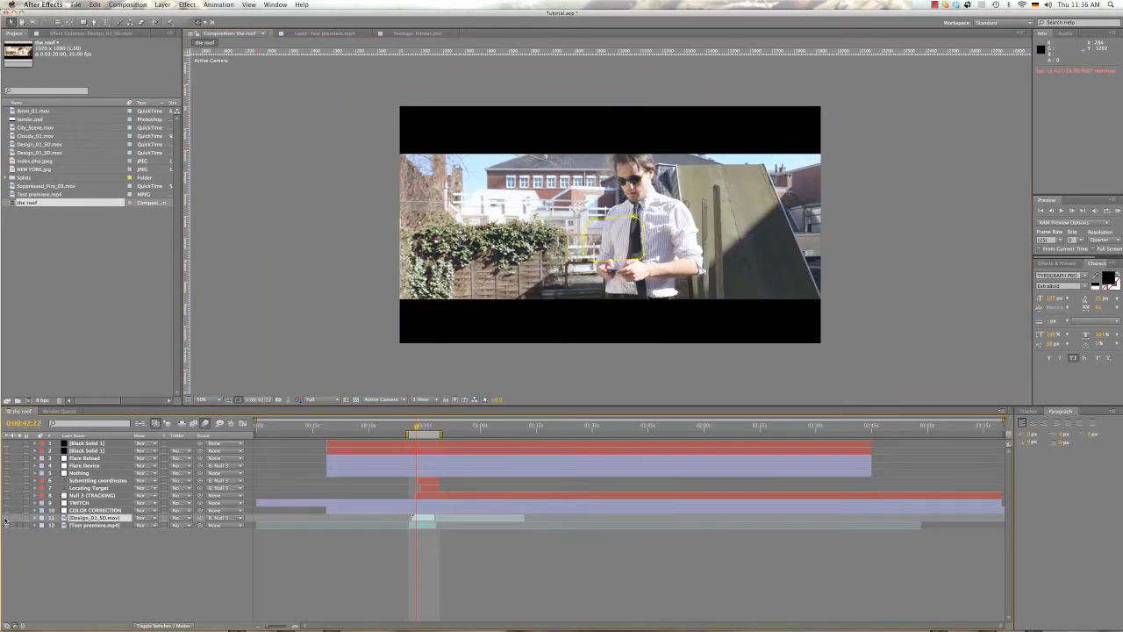
Make the Design_01 device clip visible over the man's hands early in the shot
left_click(91, 495)
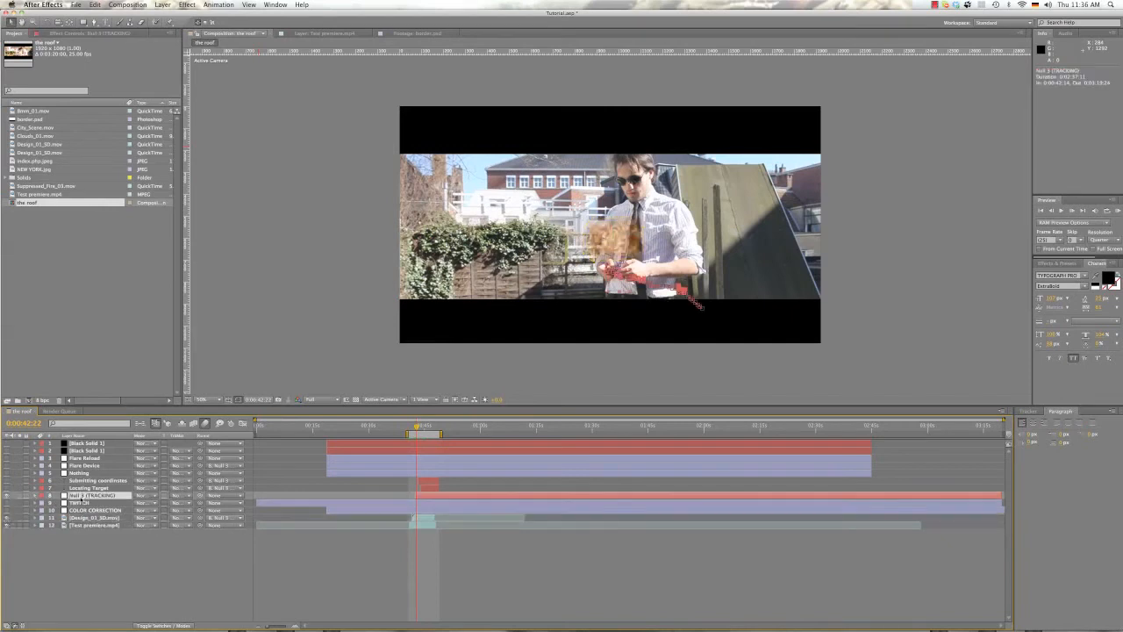
left_click(95, 516)
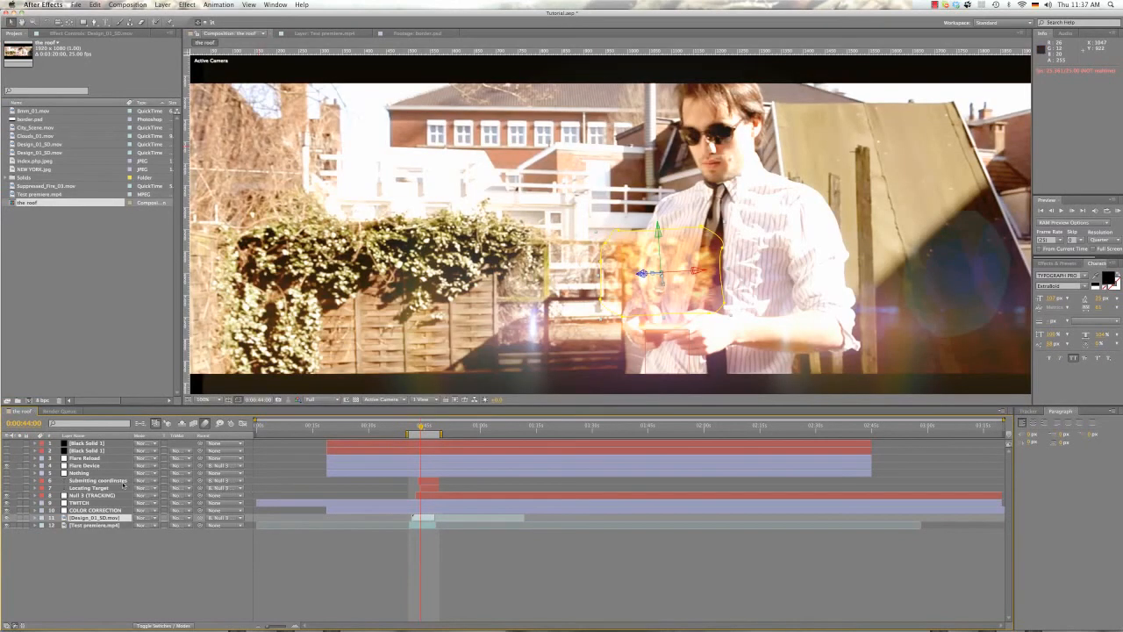
Turn the flare and COLOR CORRECTION layers back on over the device shot
left_click(84, 456)
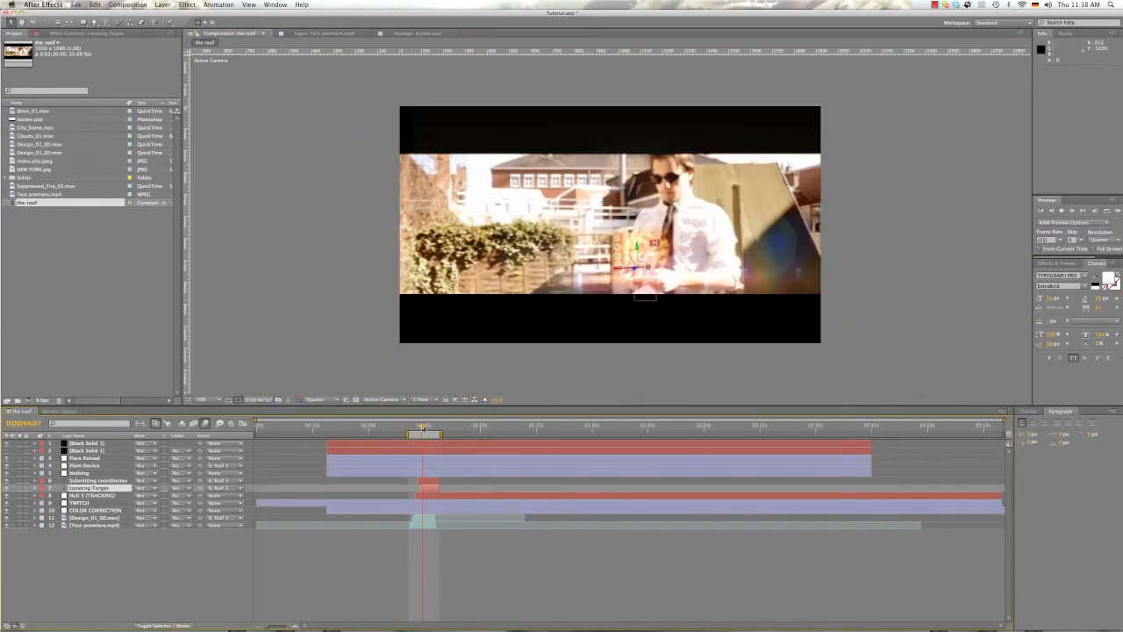
Hide the rooftop footage so only the tracked null and camera markers show on black
left_click_drag(424, 432, 423, 432)
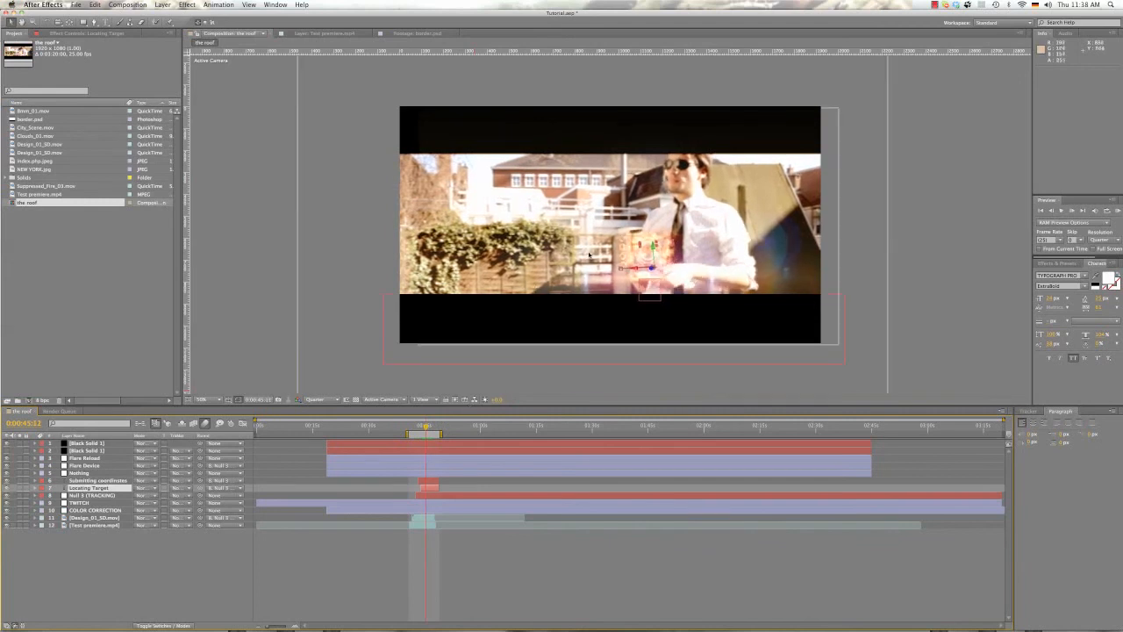
mouse_move(520, 316)
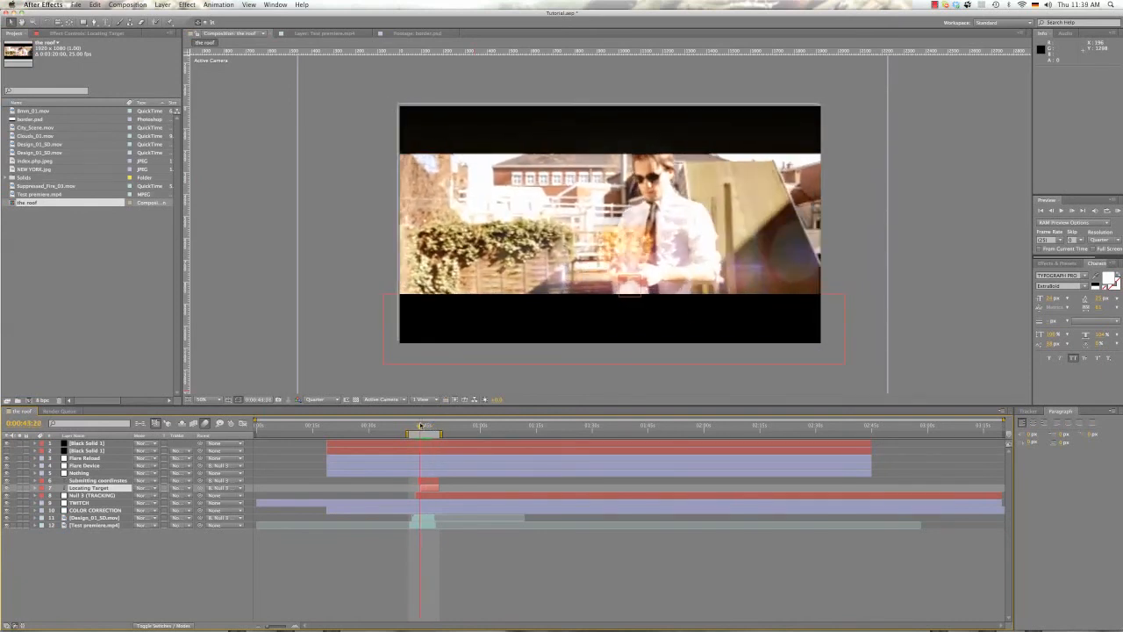
left_click(435, 424)
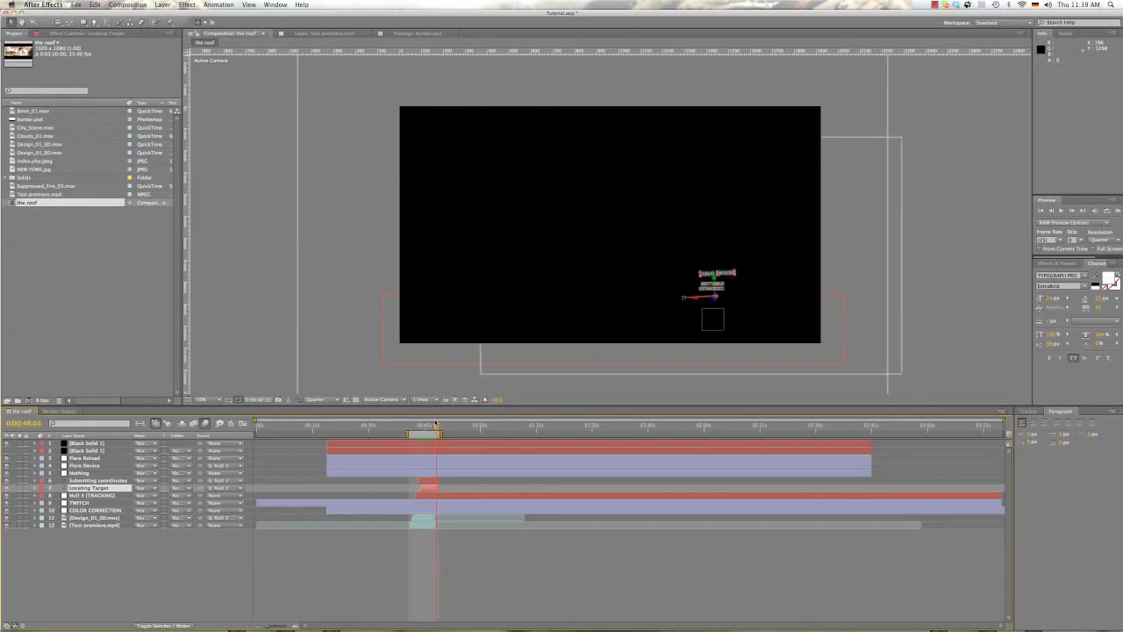